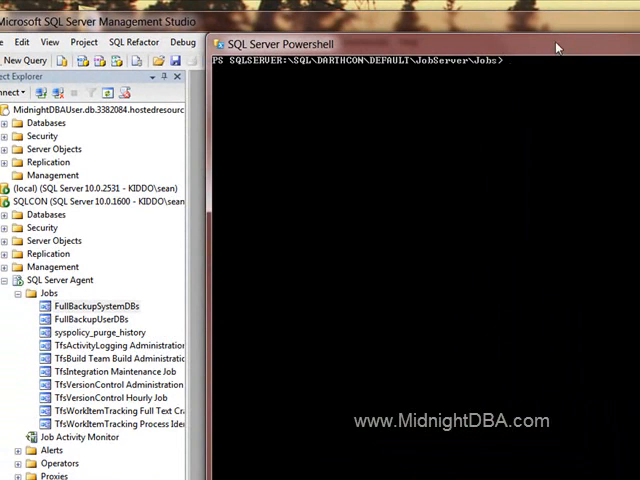
# - Run gci in the DARTHCON Jobs folder to list the syspolicy_purge_history job
pyautogui.write('gci')
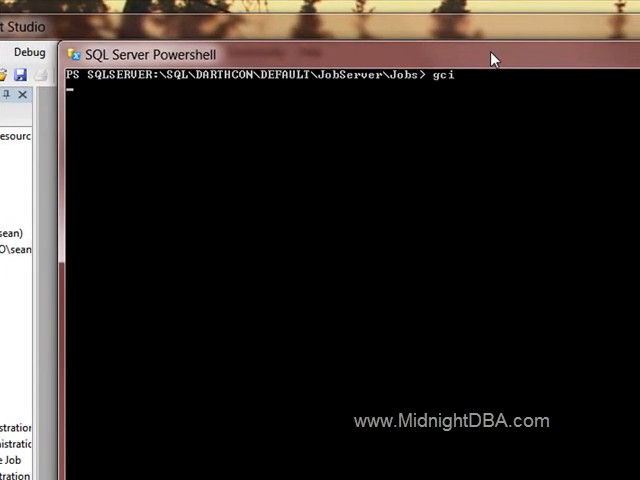
pyautogui.press('Return')
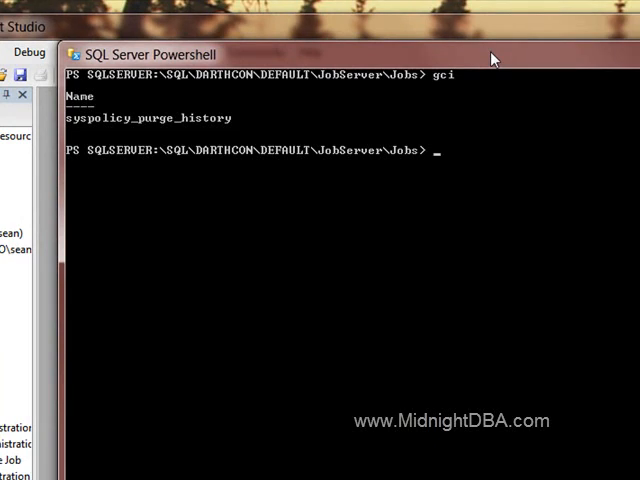
# - Run gci | %{$_.Start()} to call Start() on each listed job
pyautogui.write('g')
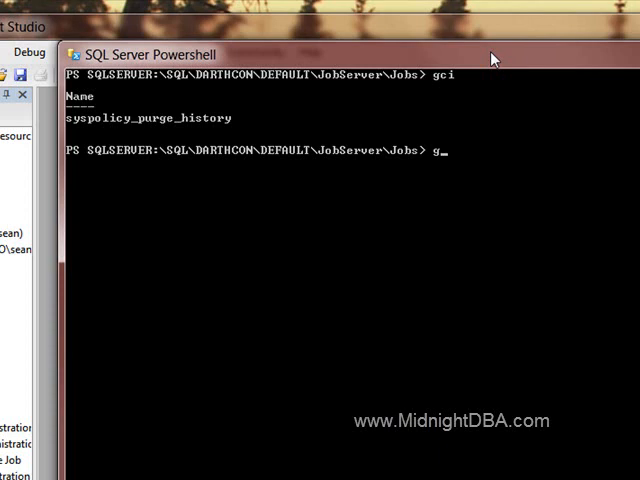
pyautogui.write('ci')
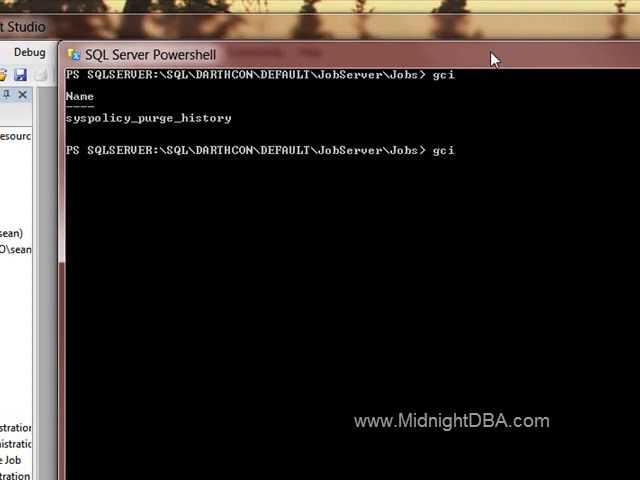
pyautogui.write('|')
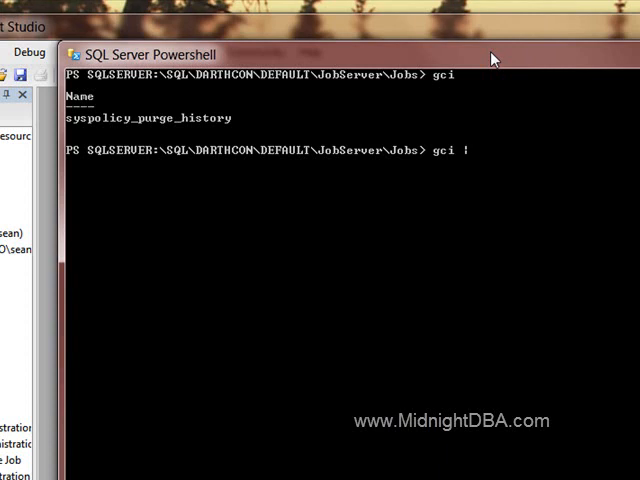
pyautogui.write('%{}')
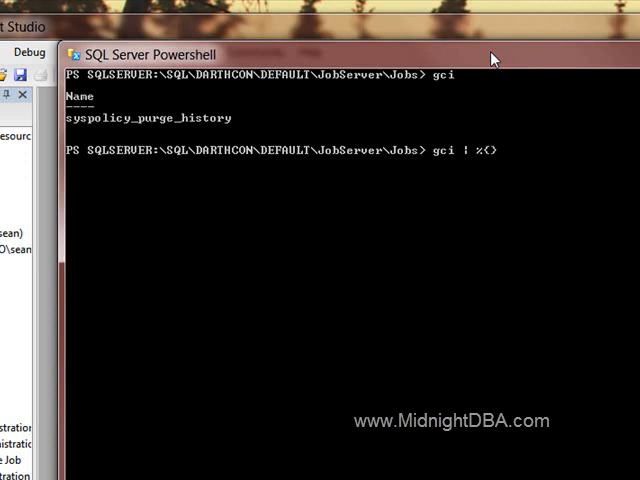
pyautogui.write('$_')
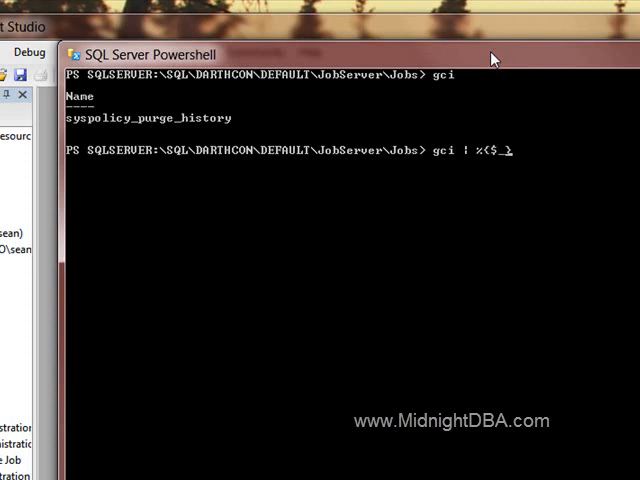
pyautogui.write('.Start(')
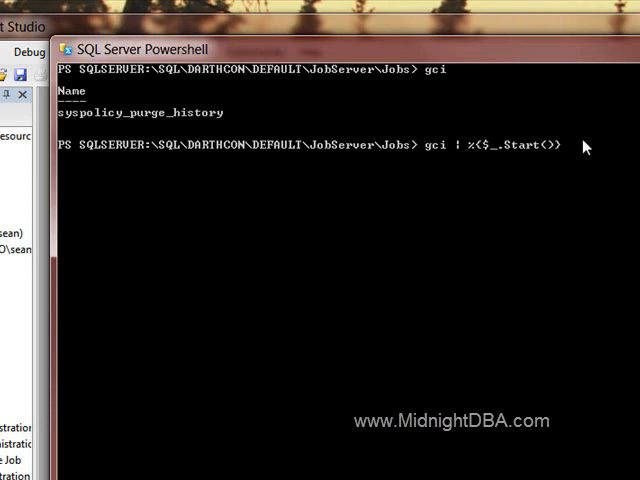
pyautogui.press('Return')
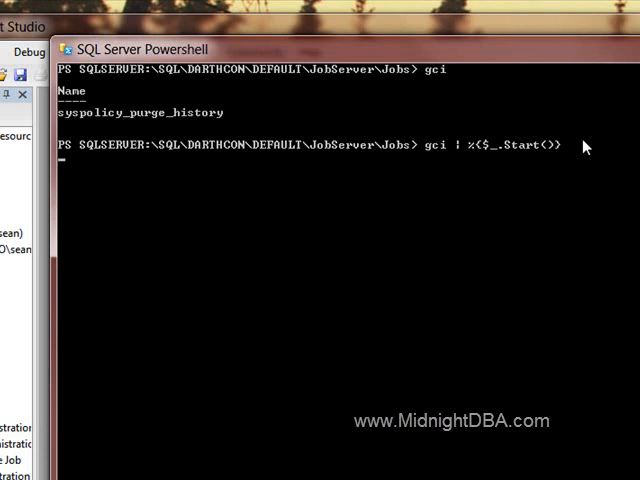
pyautogui.press('Return')
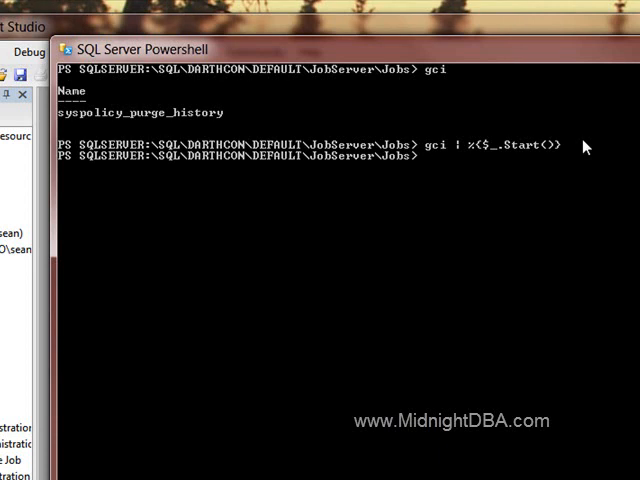
pyautogui.moveTo(460, 158)
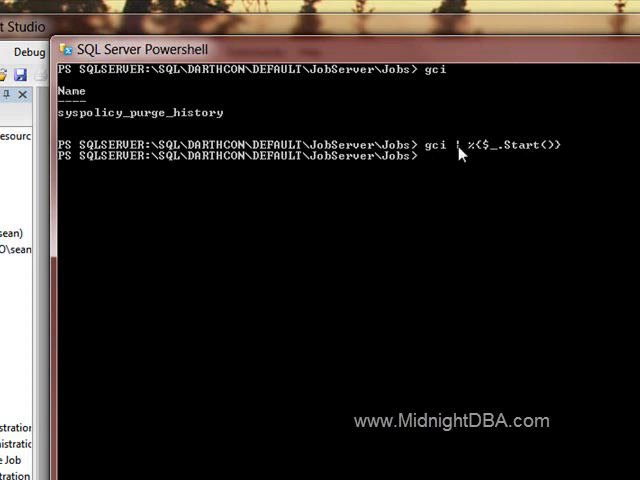
pyautogui.moveTo(458, 152)
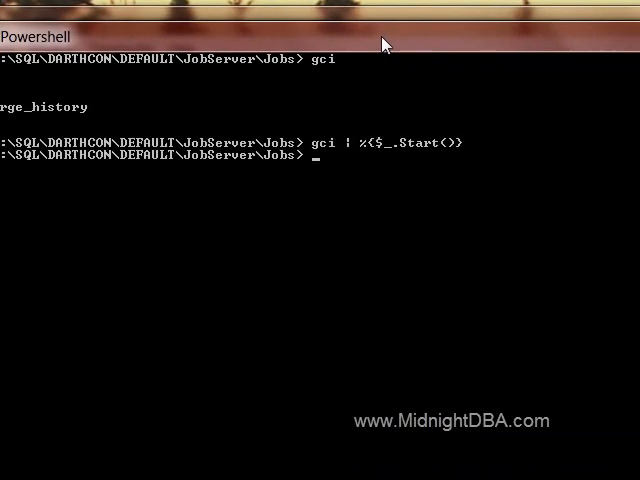
# - Run get-item syspolicy_purge_history, which raises the required-keys provider error
pyautogui.write('get')
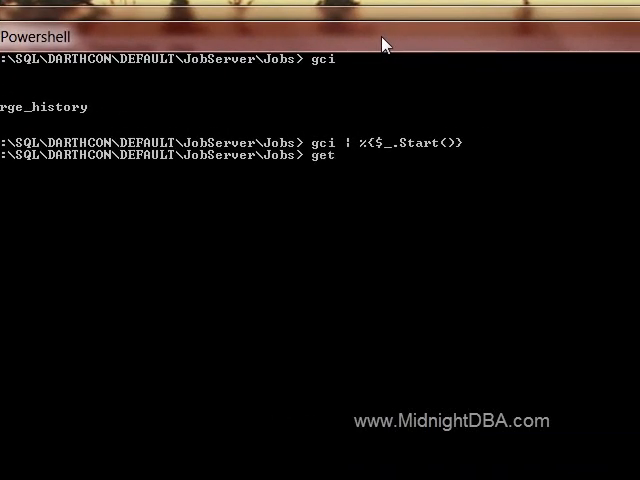
pyautogui.write('-item')
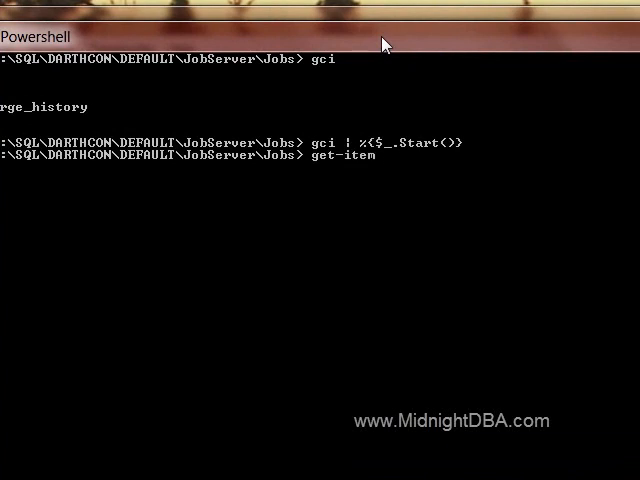
pyautogui.write('syspo')
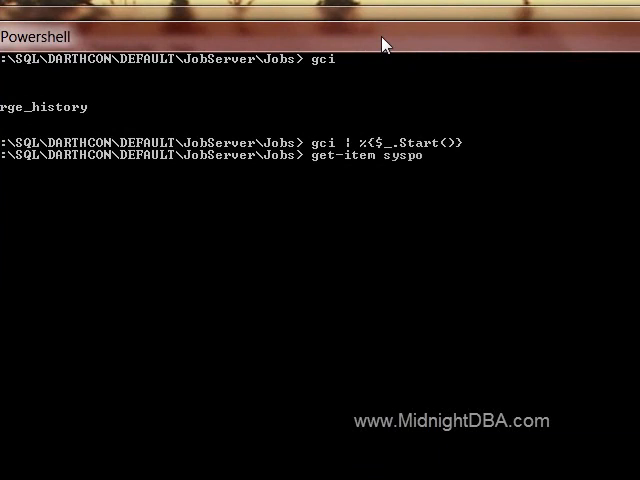
pyautogui.write('licy*')
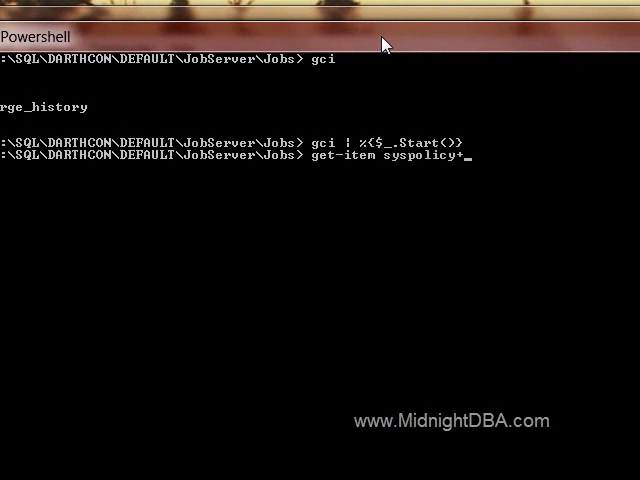
pyautogui.write('_purge_his')
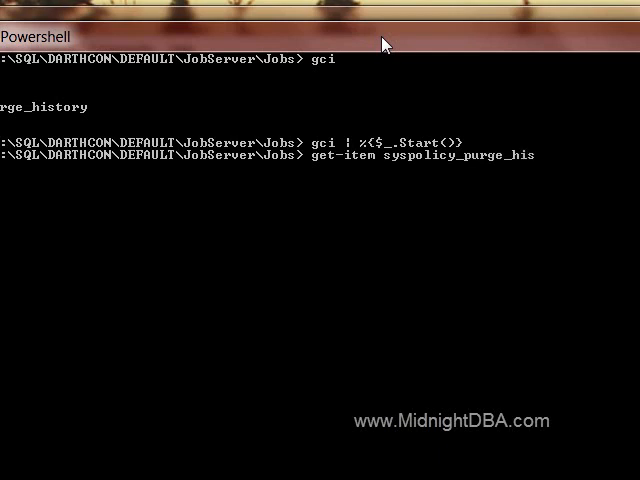
pyautogui.write('tory')
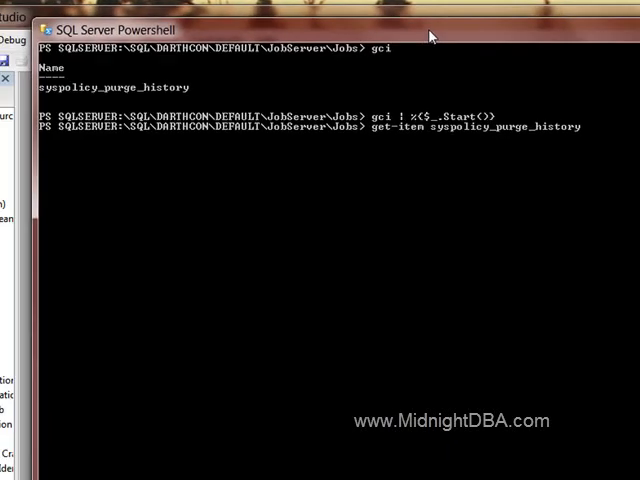
pyautogui.press('Return')
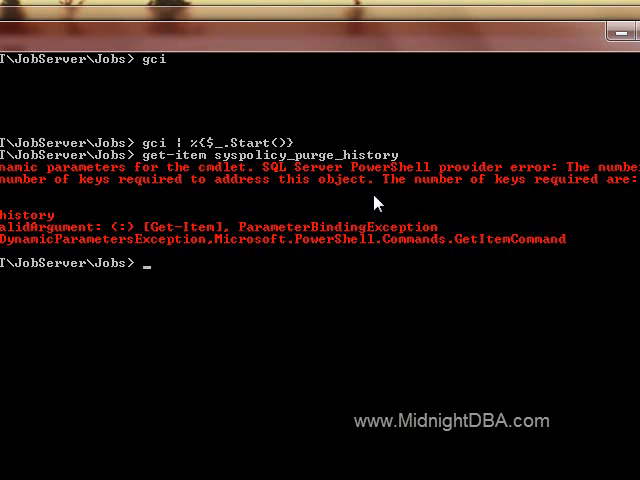
pyautogui.moveTo(568, 190)
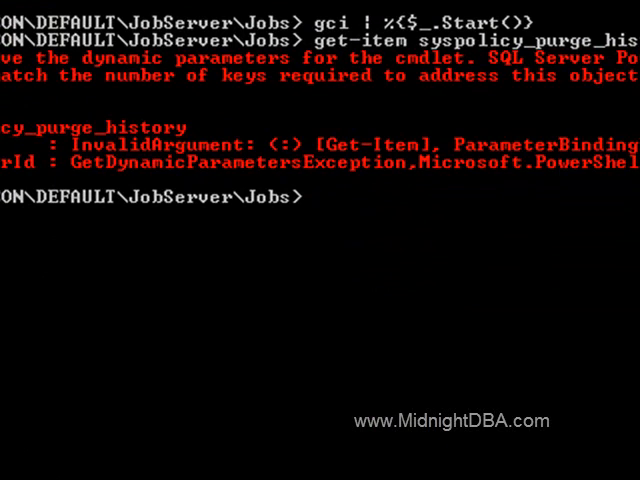
# - Show jobs with gci | ft name, categoryid and scroll through the Job member list
pyautogui.write('gci |')
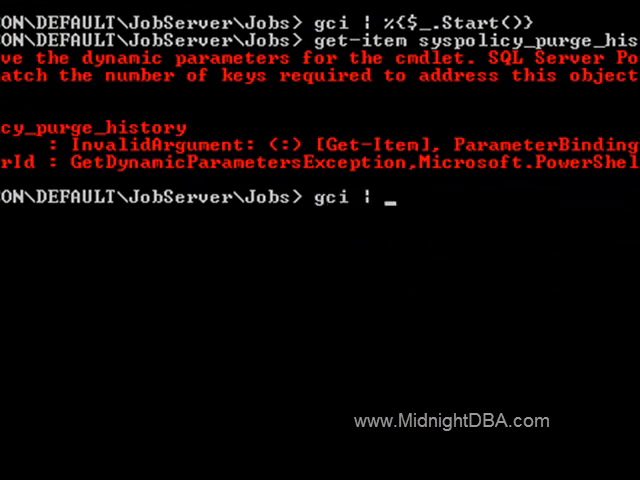
pyautogui.write('ft')
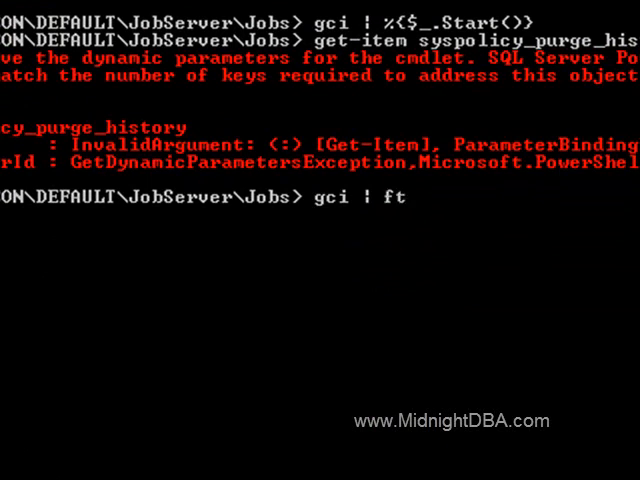
pyautogui.write('name')
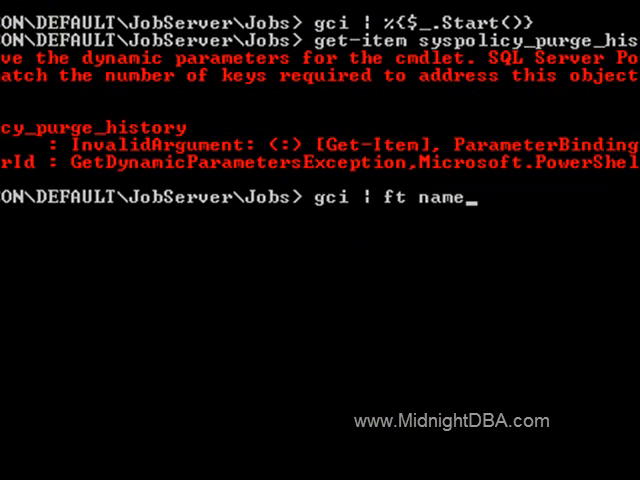
pyautogui.write(', categoryid')
pyautogui.write('gci | gm')
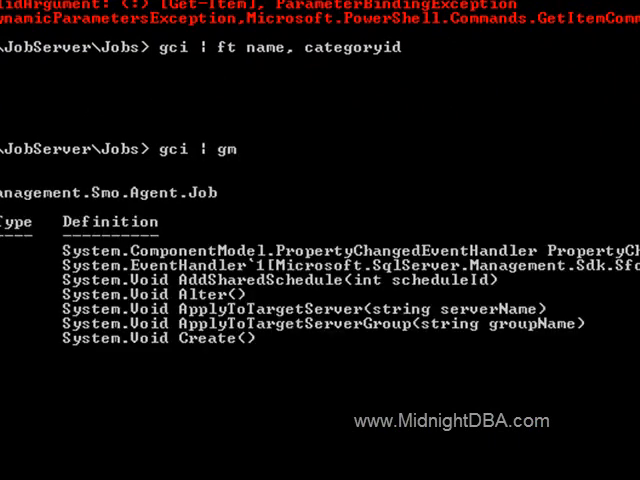
pyautogui.scroll(-3)
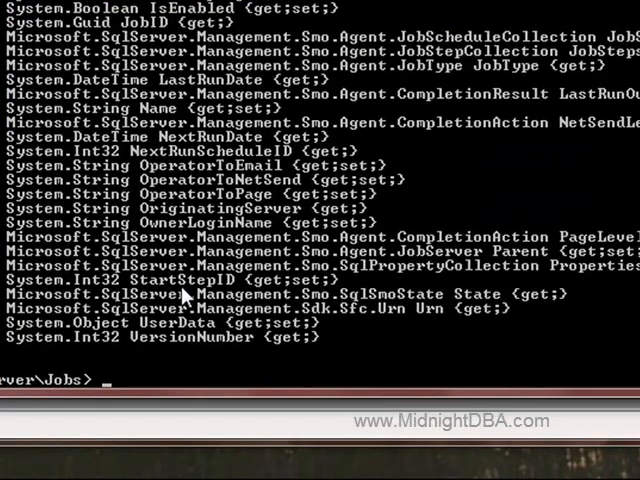
# - Run gci | ft name, category, categoryid -autosize to show the job's category
pyautogui.write('gci')
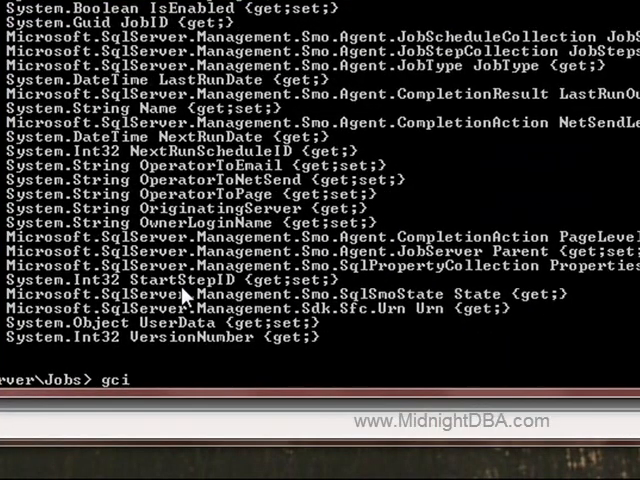
pyautogui.write('| ft')
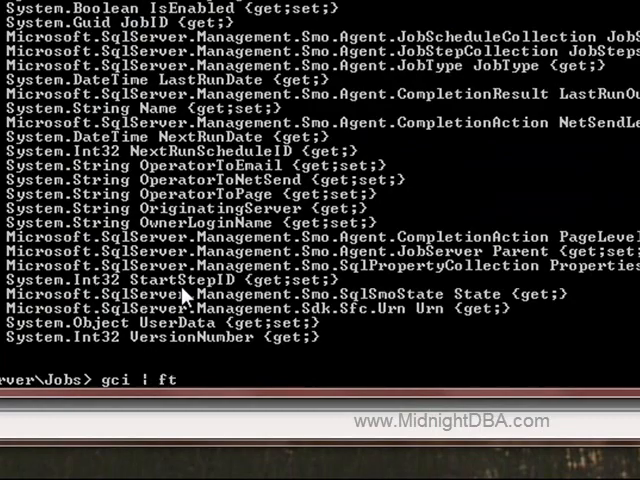
pyautogui.write('name, ca')
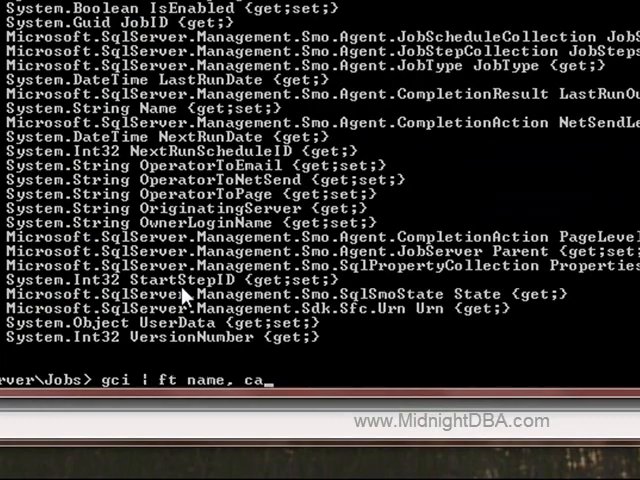
pyautogui.write('category, categoryid')
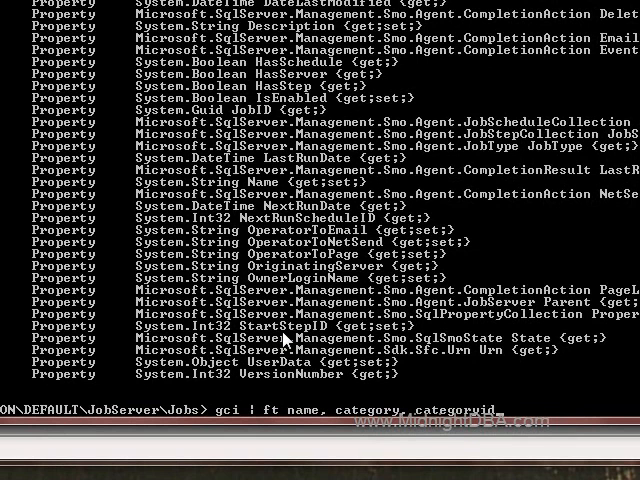
pyautogui.write('-aut')
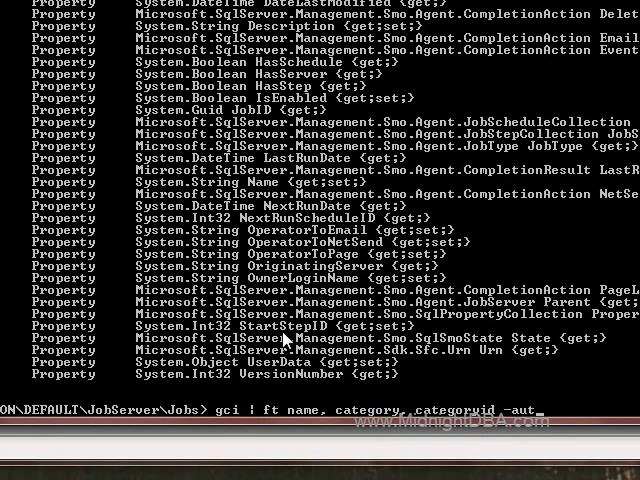
pyautogui.press('Return')
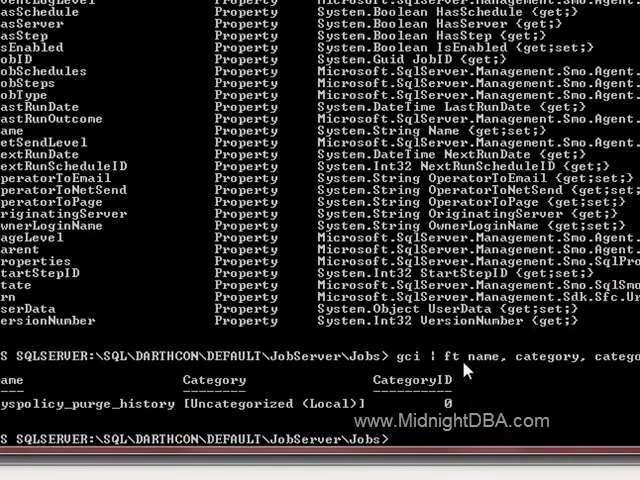
pyautogui.moveTo(255, 420)
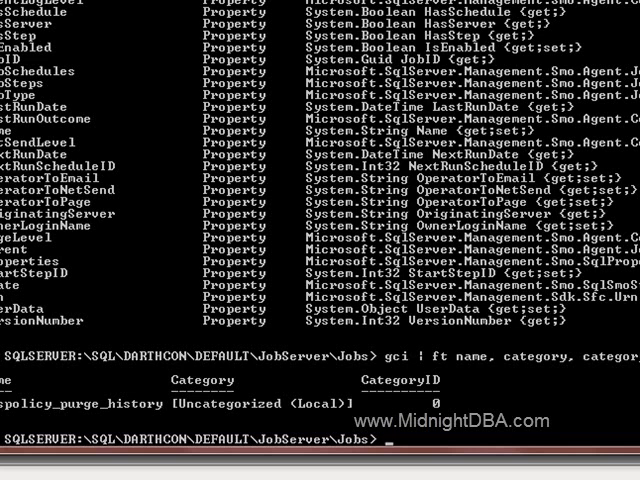
# - Fetch the job as a single item with get-item syspolicy_purge_history.0
pyautogui.write('get')
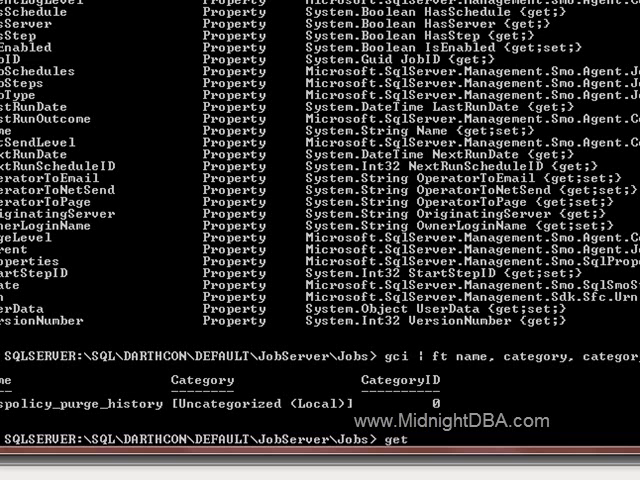
pyautogui.write('-item syspolicy')
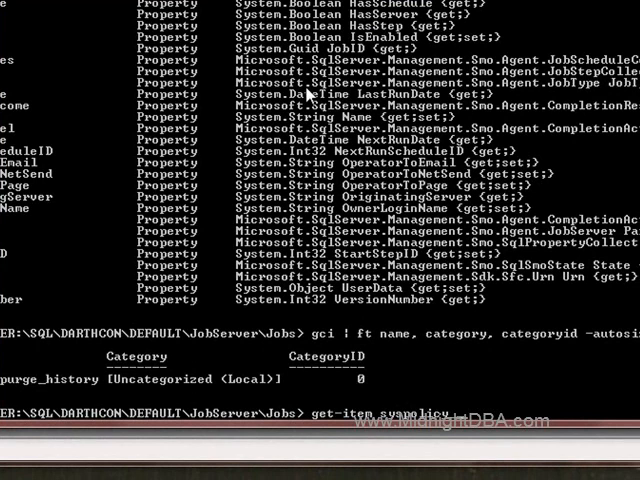
pyautogui.write('purge')
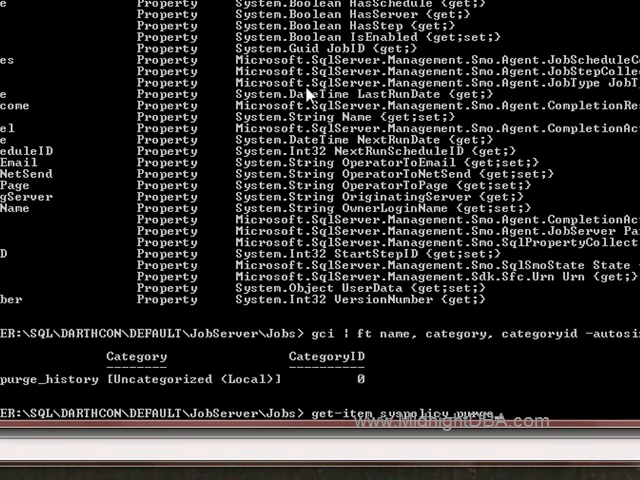
pyautogui.write('_history.')
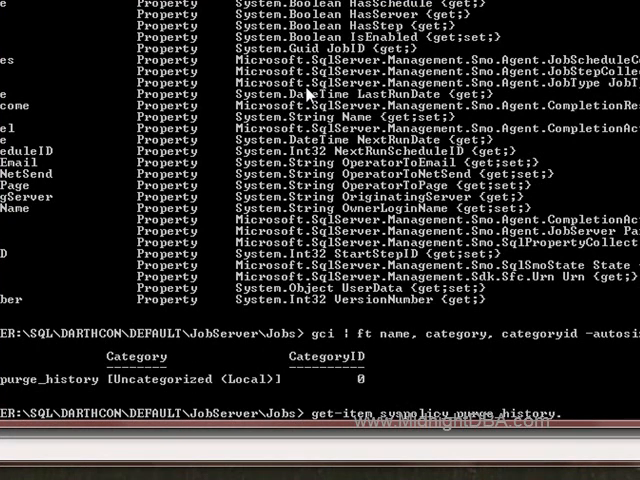
pyautogui.write('0')
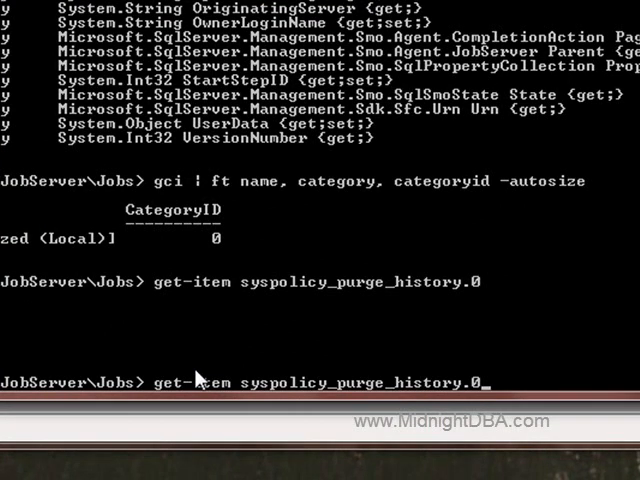
# - Start the job via (get-item syspolicy_purge_history.0).start() and recall get-item
pyautogui.write(')')
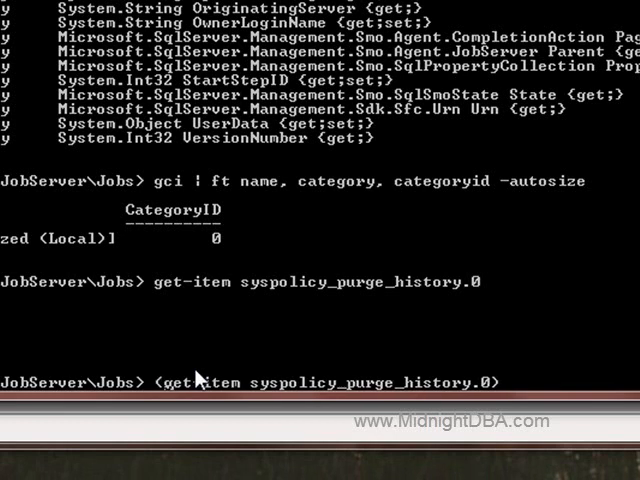
pyautogui.moveTo(194, 302)
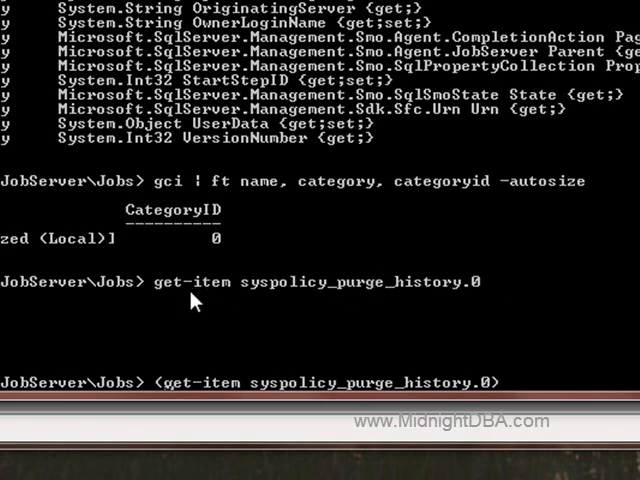
pyautogui.moveTo(462, 400)
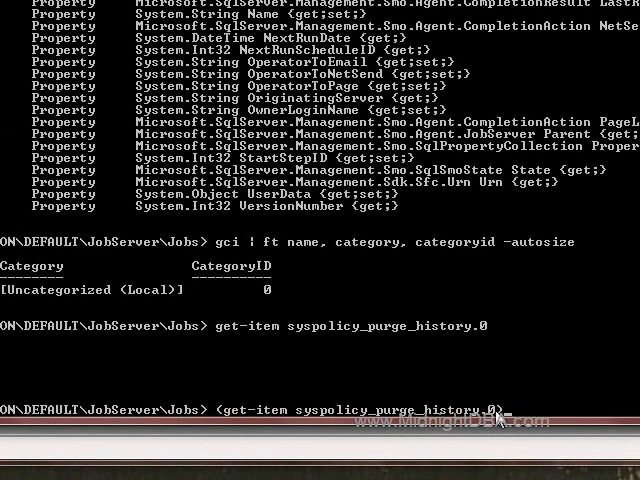
pyautogui.moveTo(543, 318)
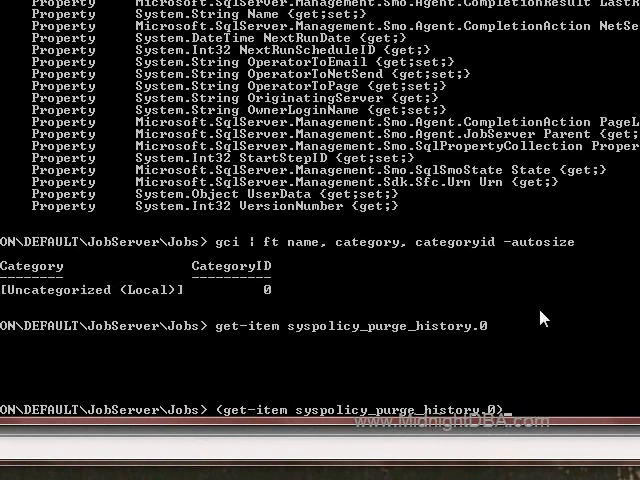
pyautogui.write('.start')
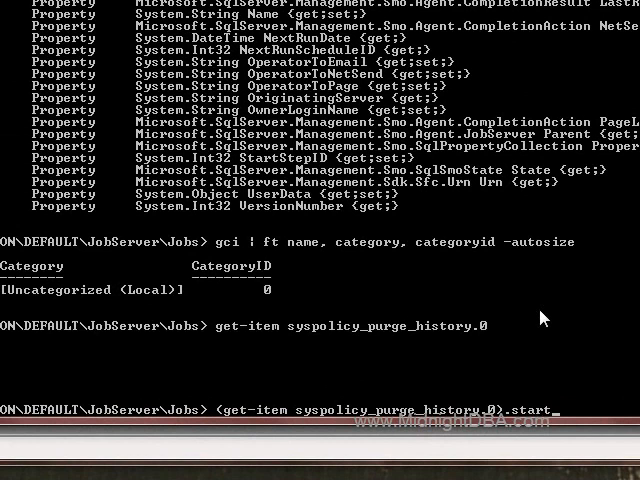
pyautogui.write('()')
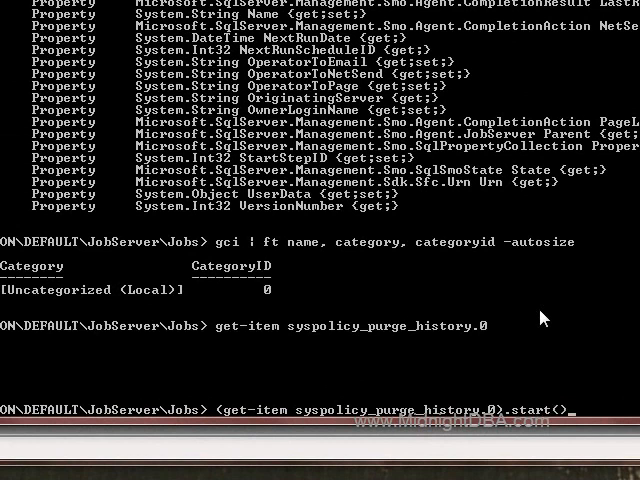
pyautogui.moveTo(500, 432)
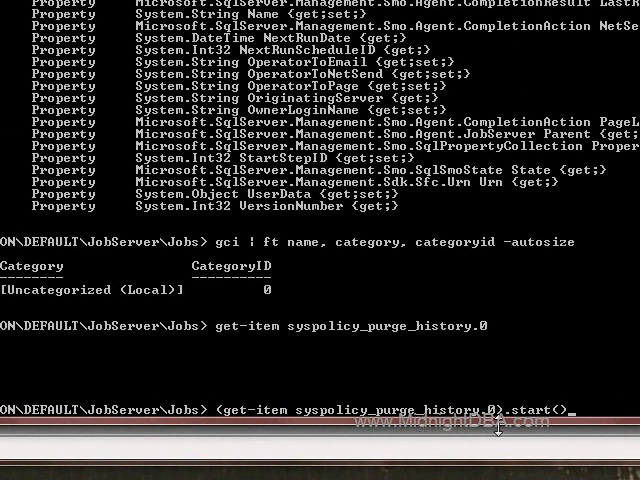
pyautogui.moveTo(335, 406)
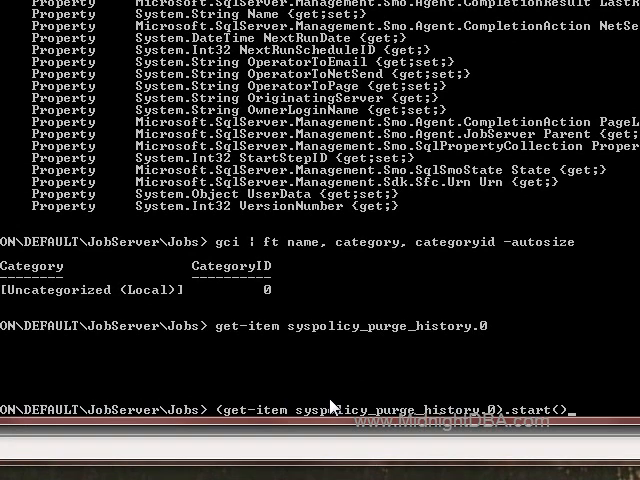
pyautogui.moveTo(595, 412)
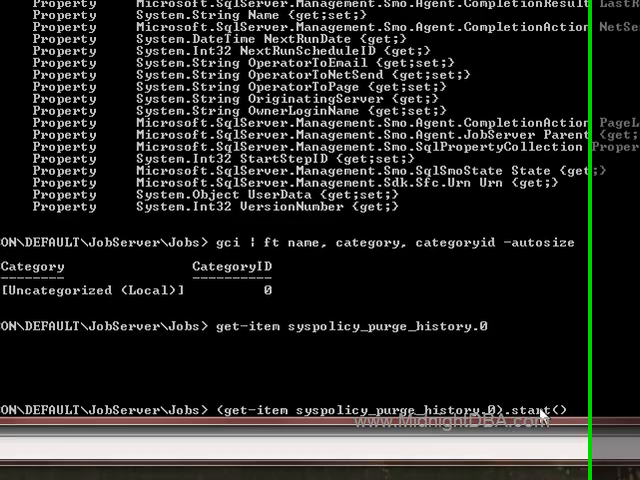
pyautogui.press('Return')
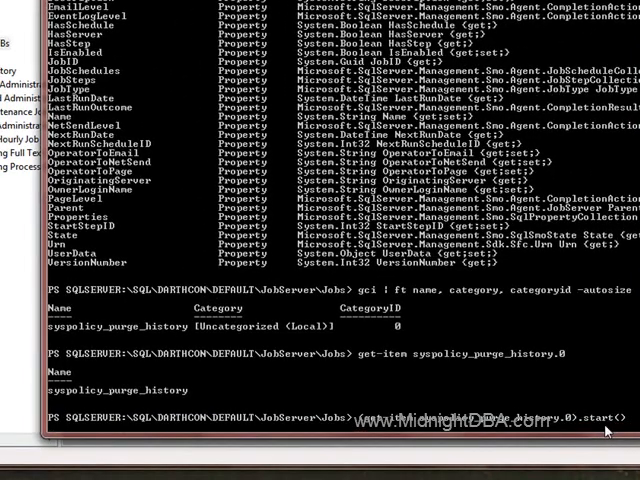
pyautogui.press('Return')
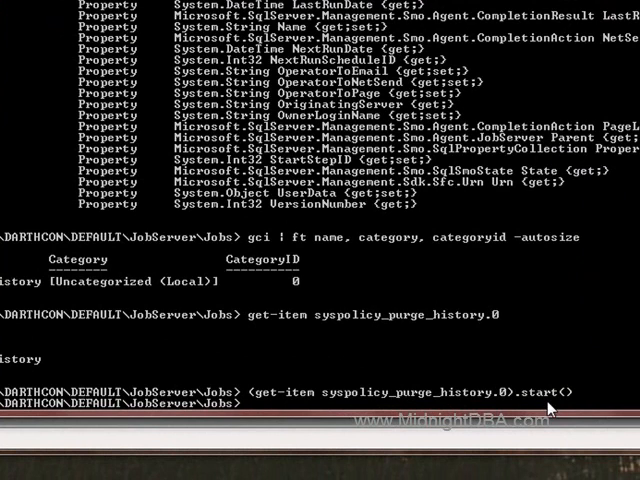
pyautogui.press('Return')
pyautogui.write('get-item syspolicy_purge_history.0')
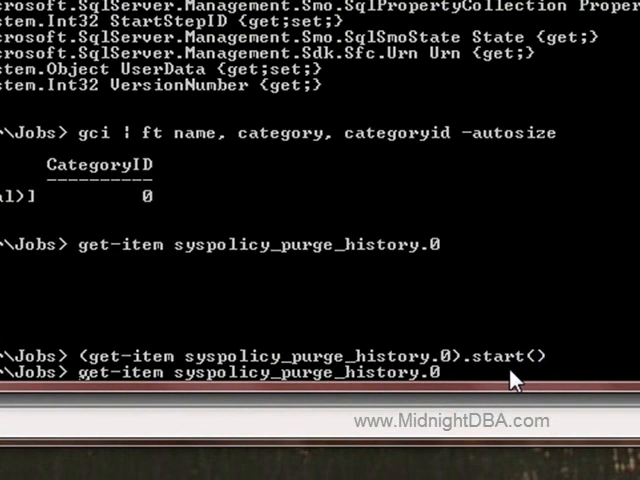
# - Assign get-item syspolicy_purge_history.0 to $a after the suffix-less attempt errors
pyautogui.write('$a =')
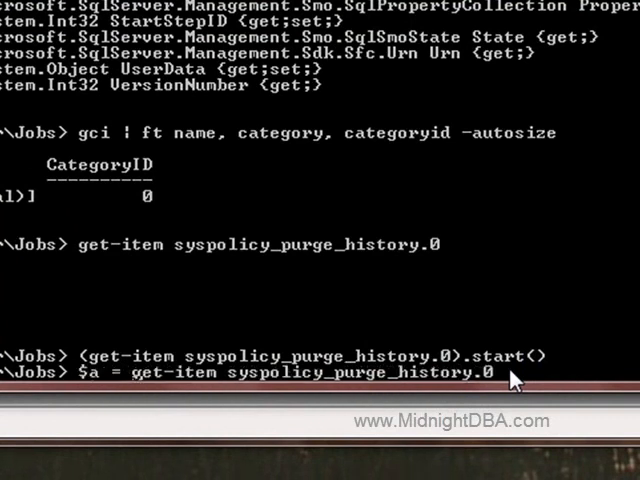
pyautogui.moveTo(271, 157)
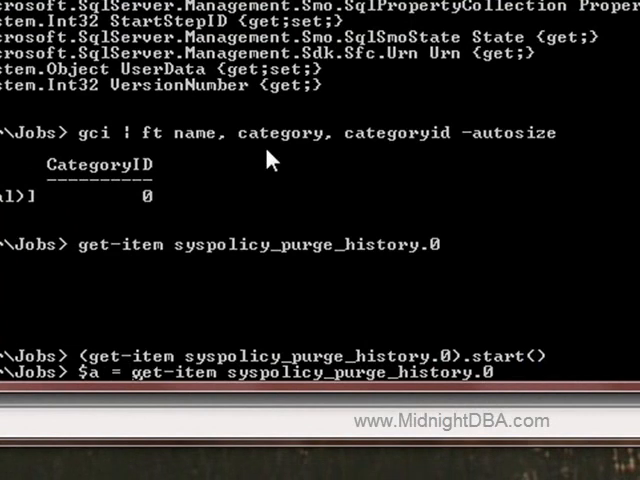
pyautogui.moveTo(278, 375)
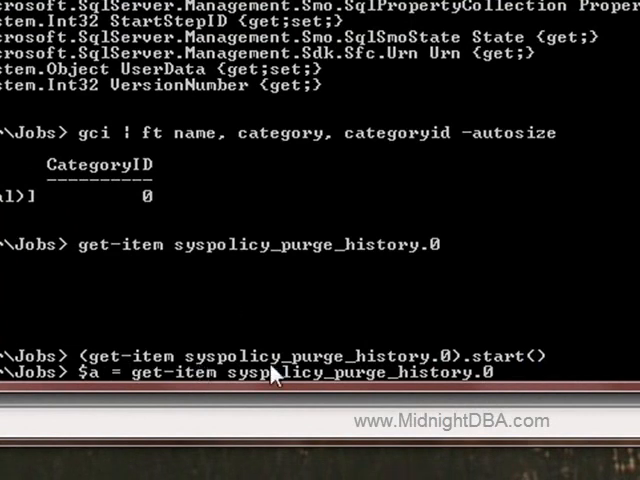
pyautogui.moveTo(370, 420)
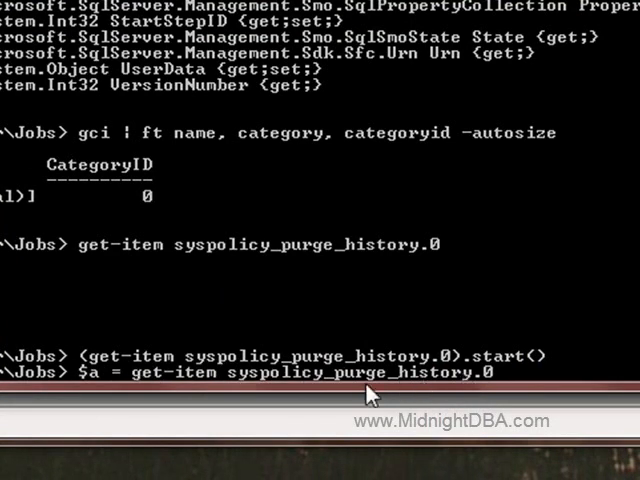
pyautogui.moveTo(520, 405)
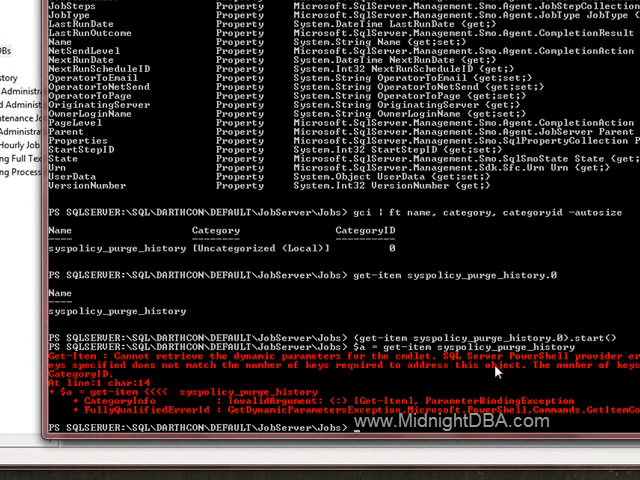
pyautogui.moveTo(610, 382)
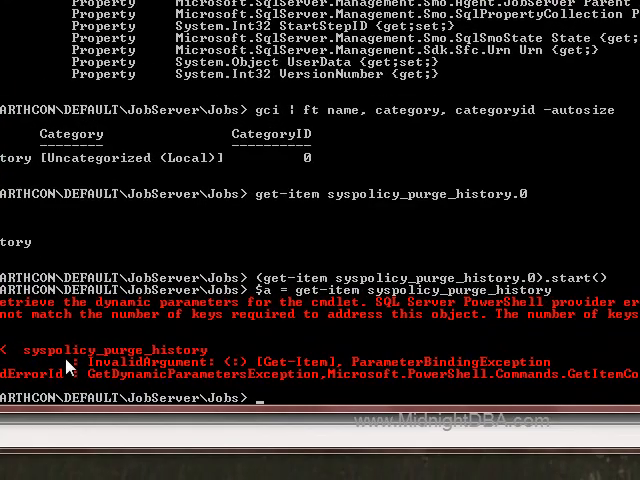
pyautogui.write('$a = get-item syspolicy_purge_history.')
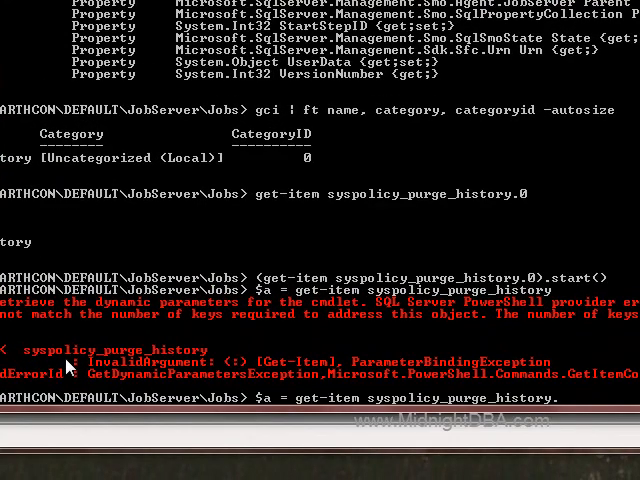
pyautogui.write('.0')
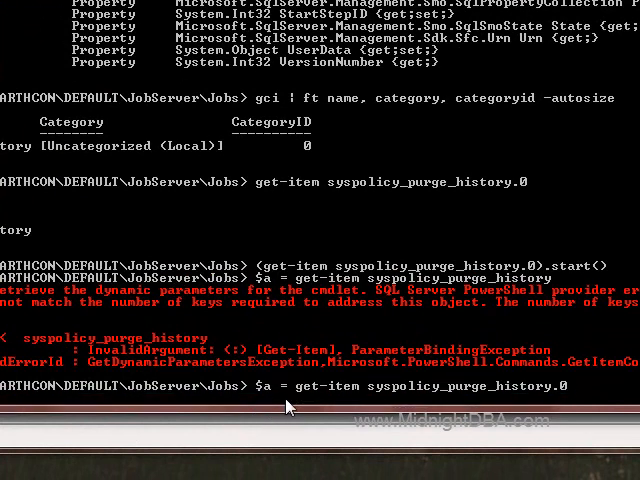
pyautogui.press('Return')
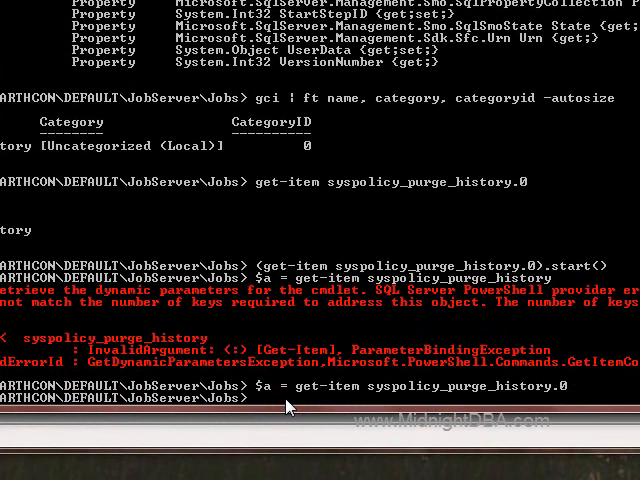
# - Run $a.start() on the saved job, then enter $a.start("Step1")
pyautogui.write('$a.st')
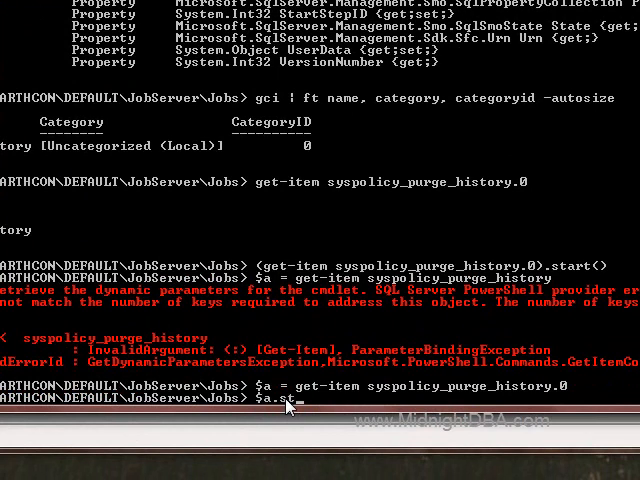
pyautogui.write('art()')
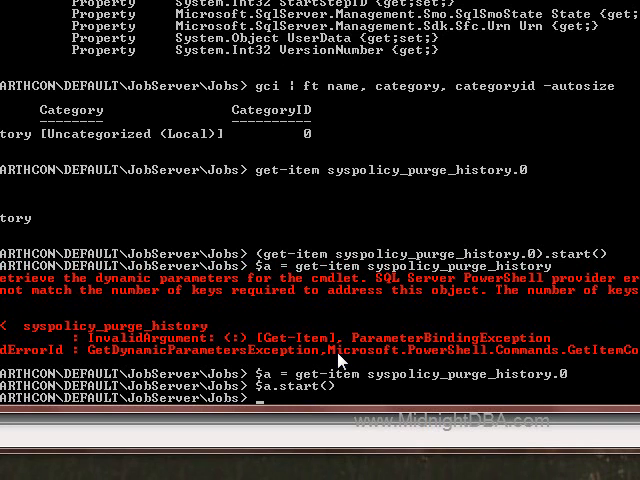
pyautogui.write('$a.sta')
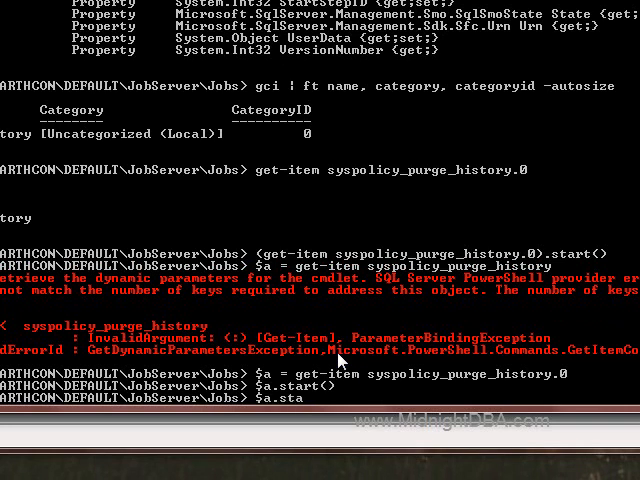
pyautogui.write('rt()')
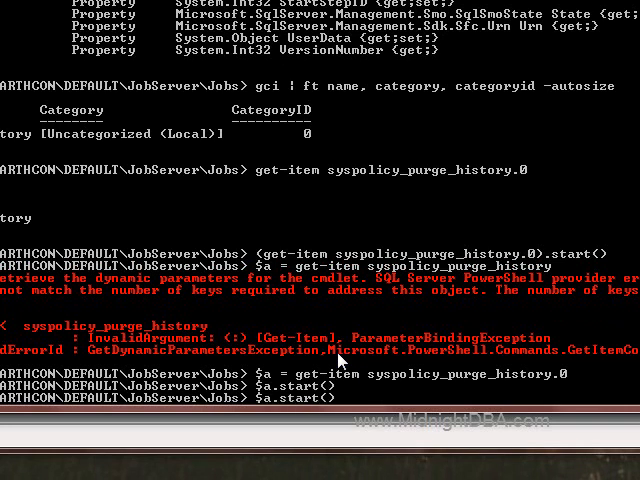
pyautogui.write('""')
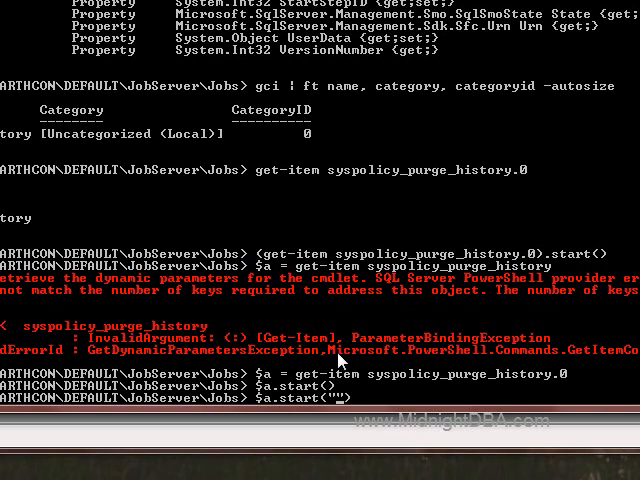
pyautogui.write('Step1')
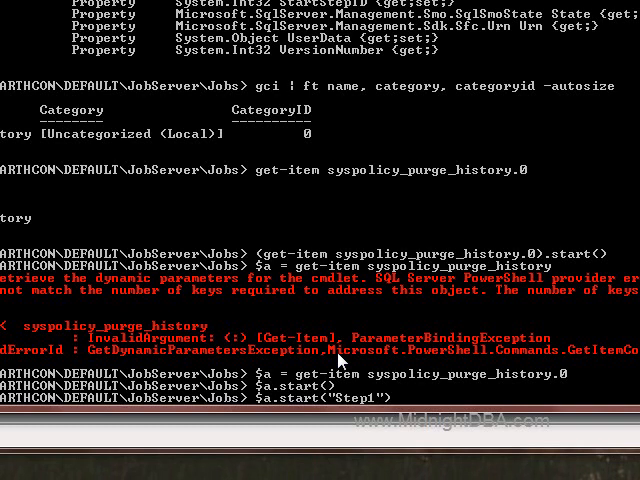
pyautogui.moveTo(427, 407)
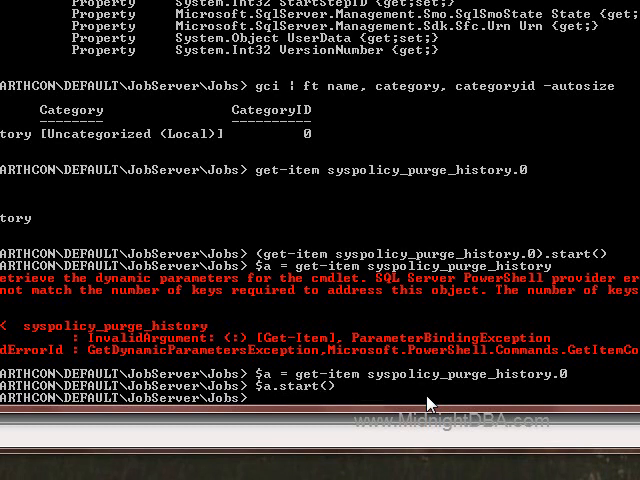
# - Navigate to sql\sqlcon\default\jobserver\jobs and list SQLCON's jobs with gci
pyautogui.write('c')
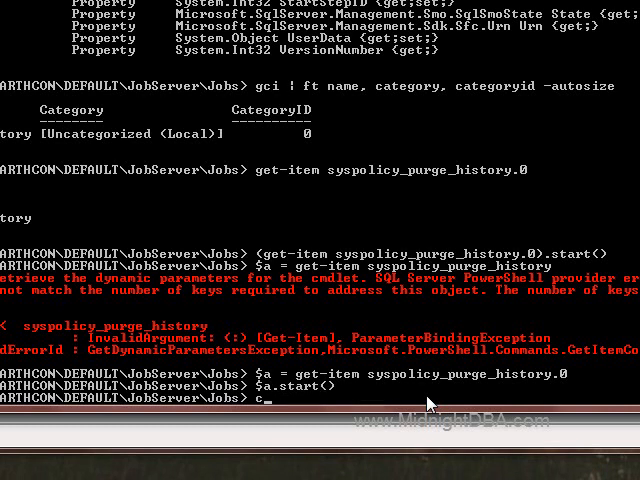
pyautogui.write('d \\')
pyautogui.write('cd sql\\')
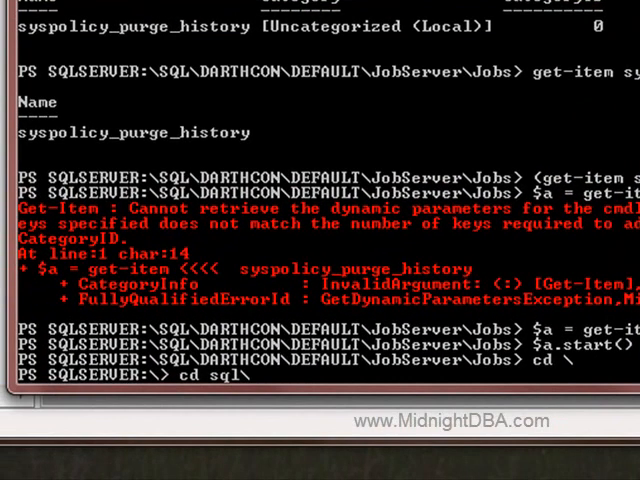
pyautogui.write('sqlcon\\default')
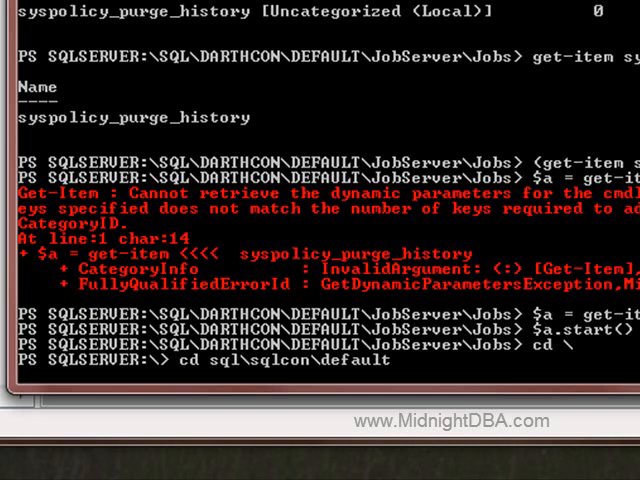
pyautogui.press('Return')
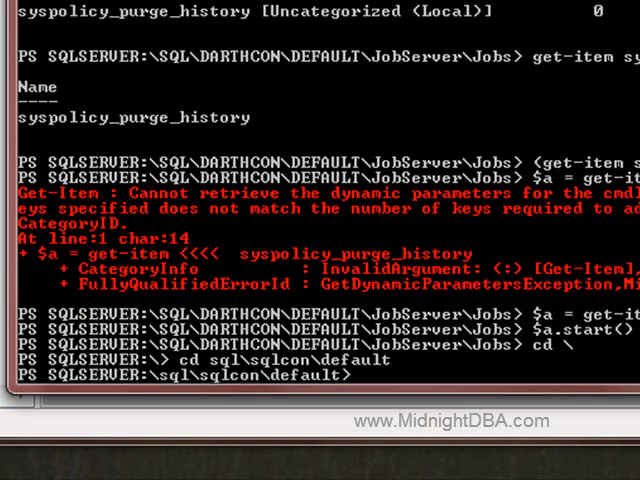
pyautogui.write('cd')
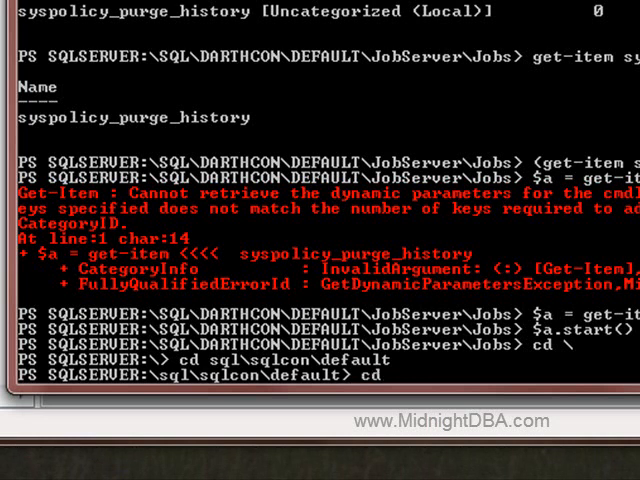
pyautogui.write('jobserver')
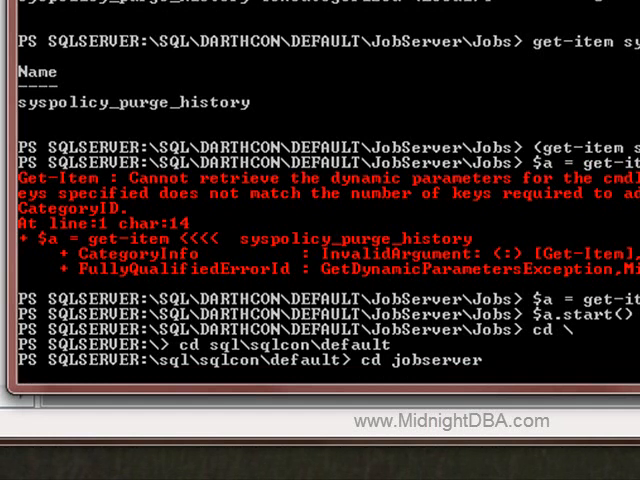
pyautogui.press('Return')
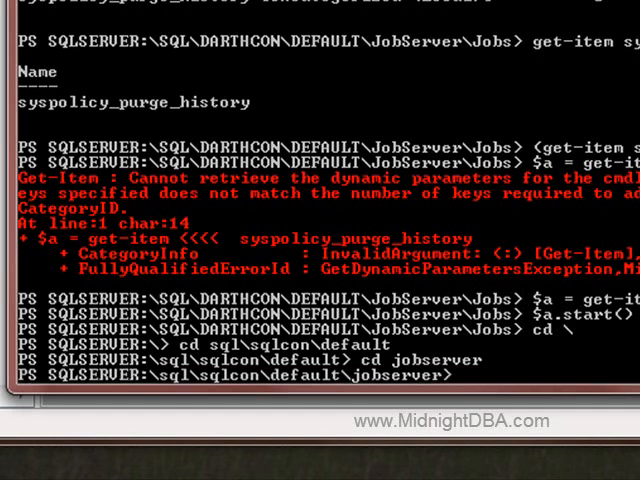
pyautogui.write('cd jobs')
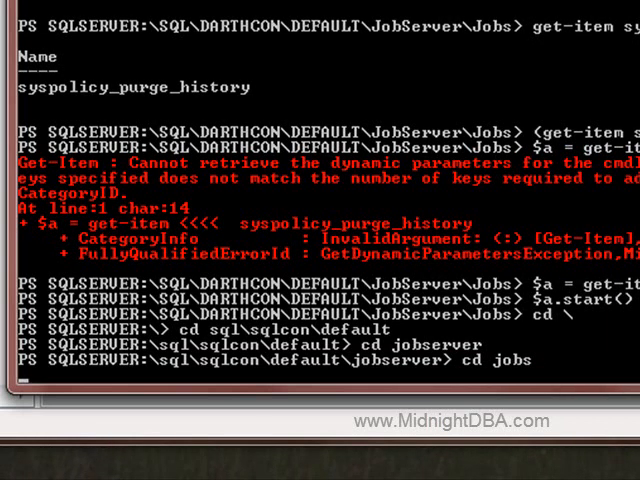
pyautogui.press('Return')
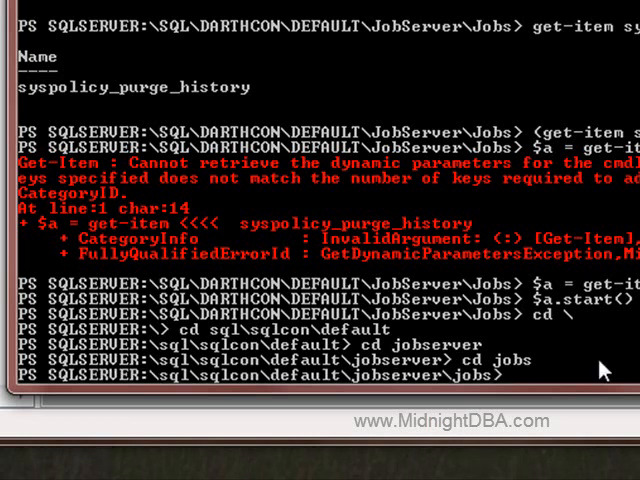
pyautogui.moveTo(158, 343)
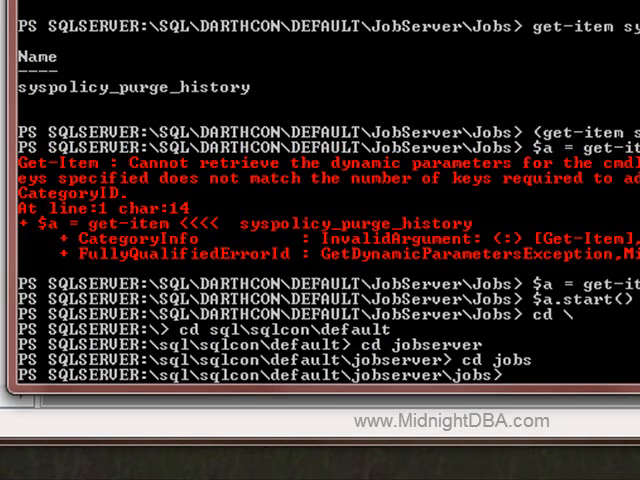
pyautogui.write('gci')
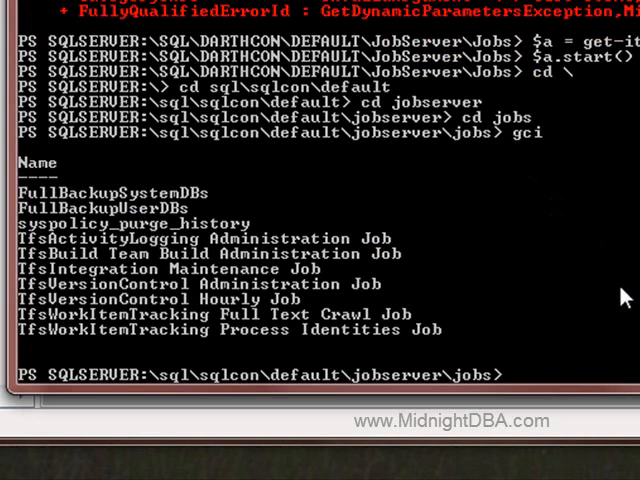
# - Table SQLCON's jobs by name, category and categoryid with gci | ft -autosize
pyautogui.write('gci')
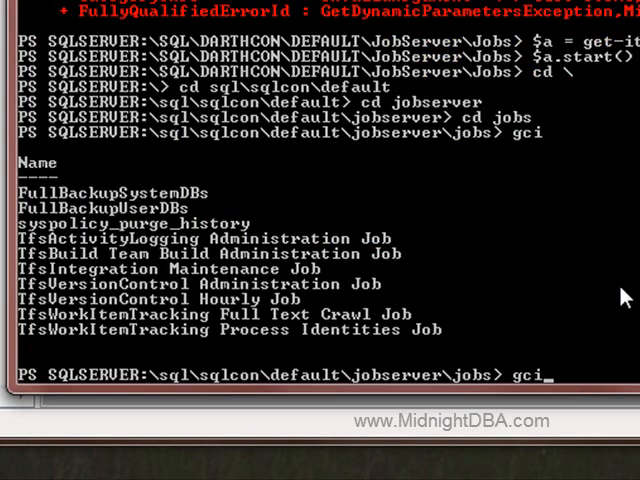
pyautogui.write('|')
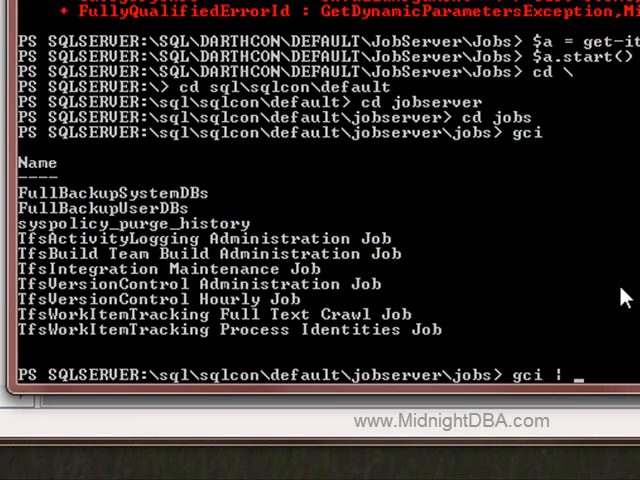
pyautogui.write('ft name, category,')
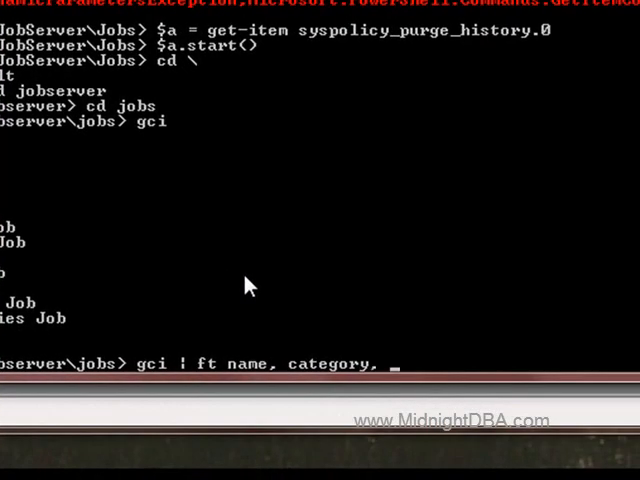
pyautogui.write('categor')
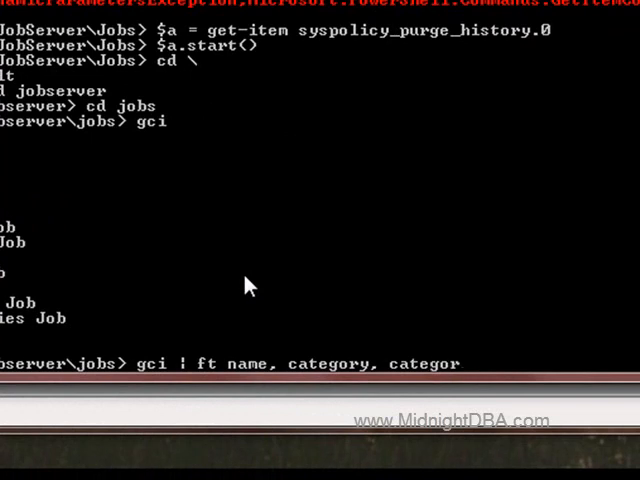
pyautogui.write('yid -')
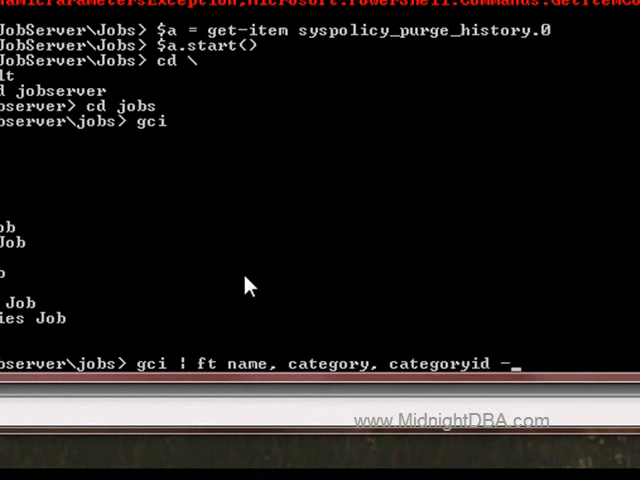
pyautogui.write('autosize')
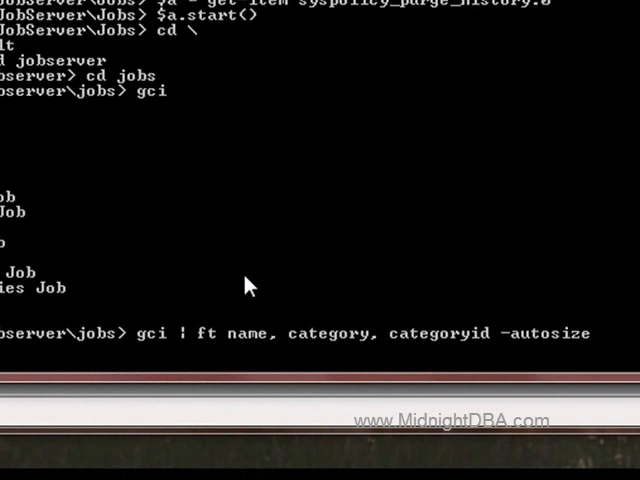
pyautogui.press('Return')
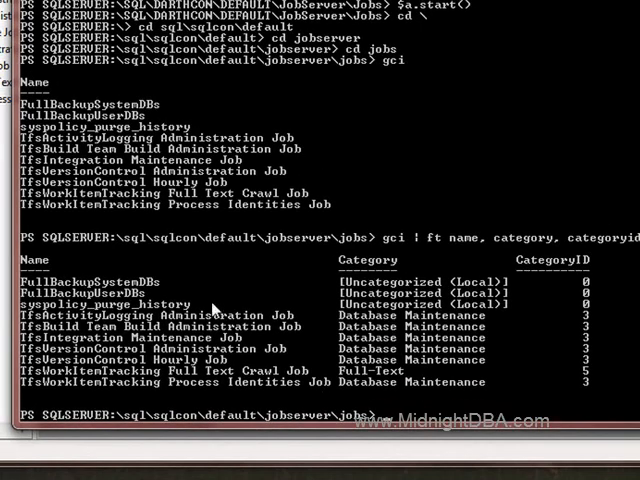
pyautogui.moveTo(88, 290)
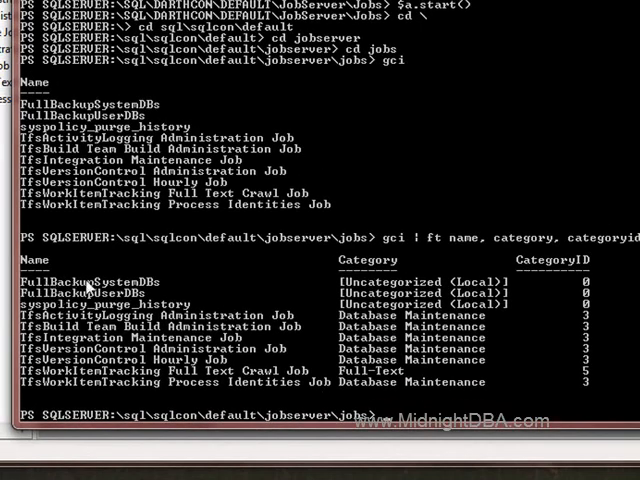
pyautogui.moveTo(575, 322)
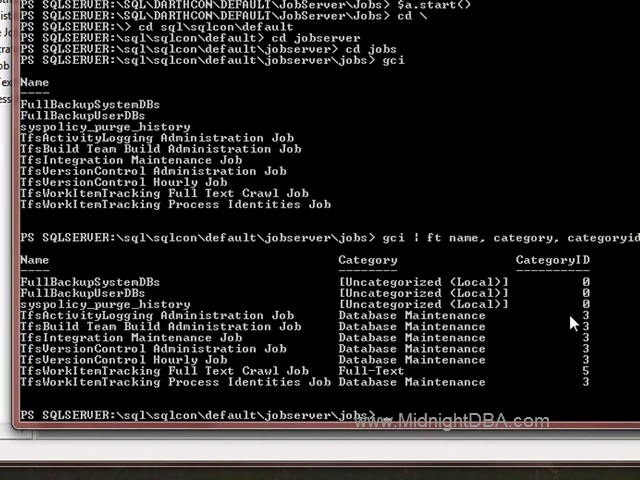
pyautogui.moveTo(557, 351)
pyautogui.write('(')
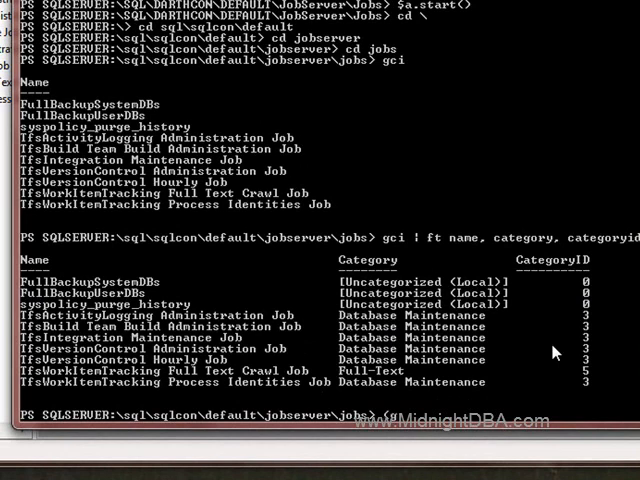
# - Enter (get-item fullbackupsystemdbs.0).start() to run the FullBackupSystemDBs job
pyautogui.write('get-item fullbackupsystemdbs.0)')
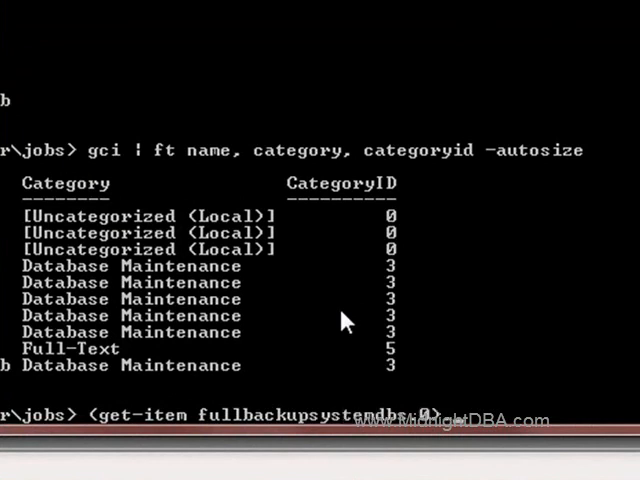
pyautogui.write('.start')
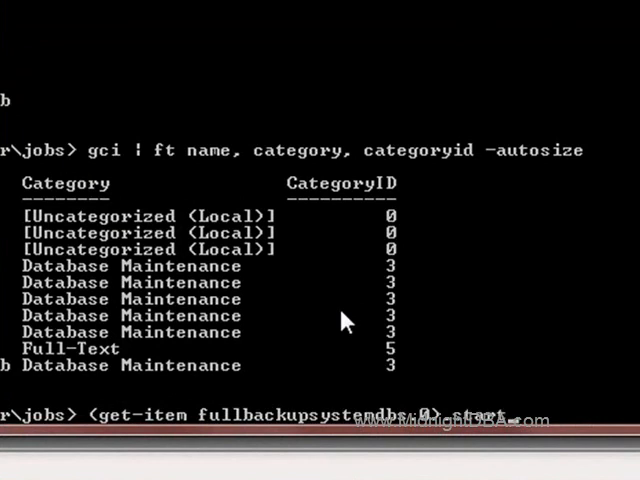
pyautogui.write('()')
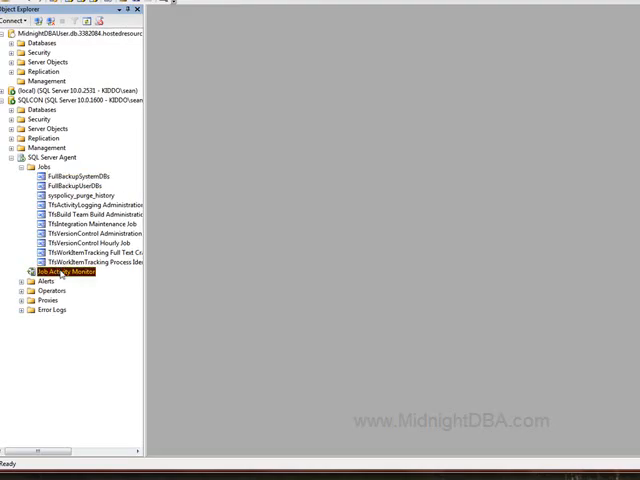
# - Open Job Activity Monitor under SQLCON's SQL Server Agent in Object Explorer
pyautogui.doubleClick(62, 273)
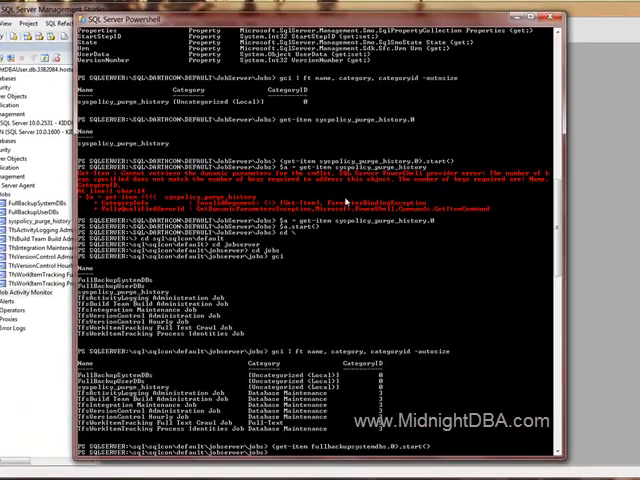
pyautogui.moveTo(275, 460)
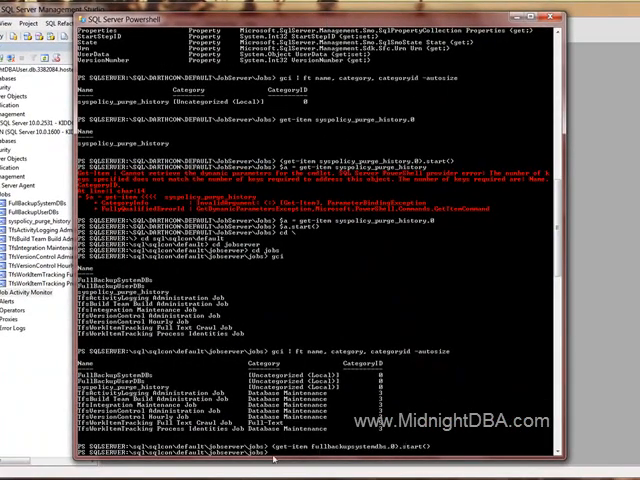
pyautogui.moveTo(375, 367)
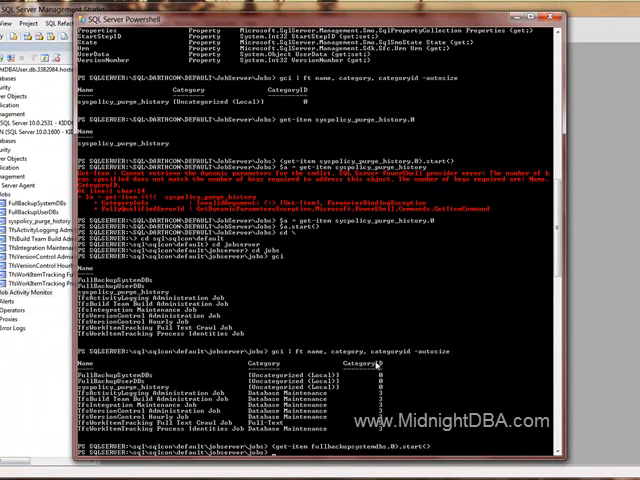